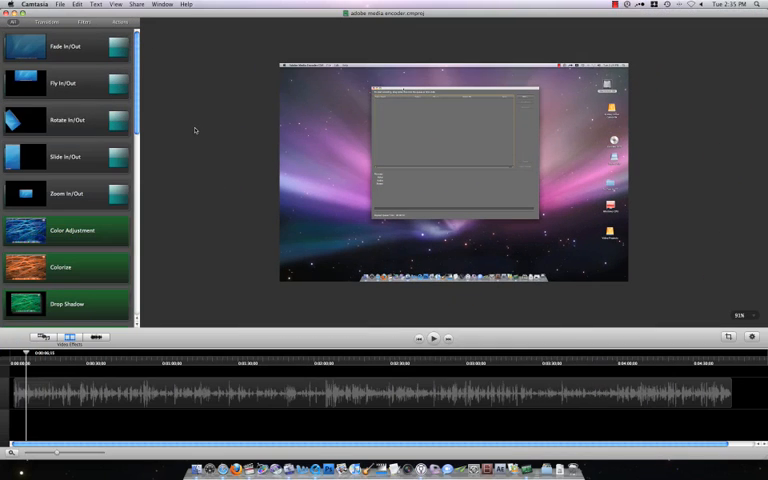
mouse_move(198, 96)
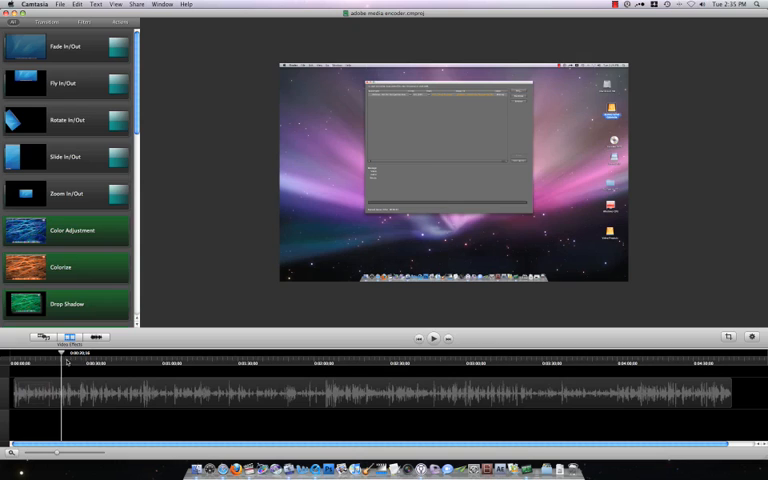
Step: View the Callouts library, then return to the Transitions library at the clip's start
click(432, 338)
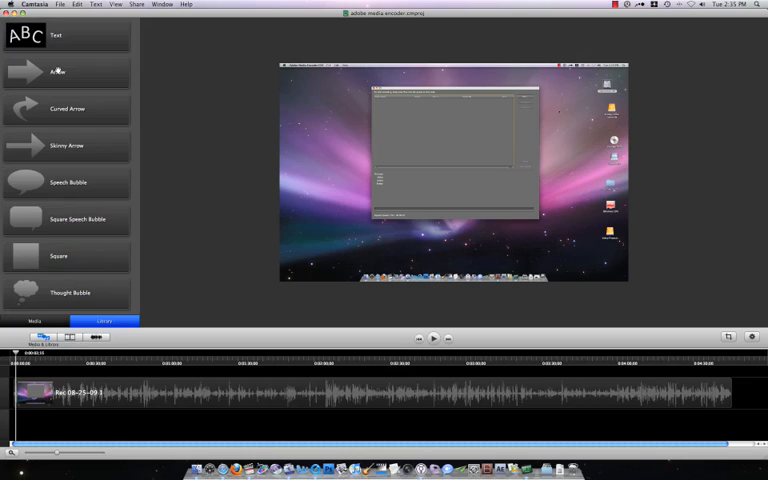
click(92, 336)
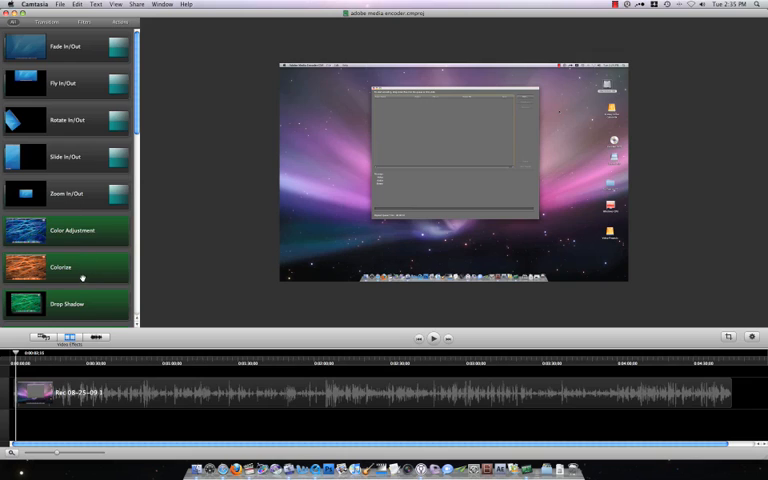
mouse_move(76, 272)
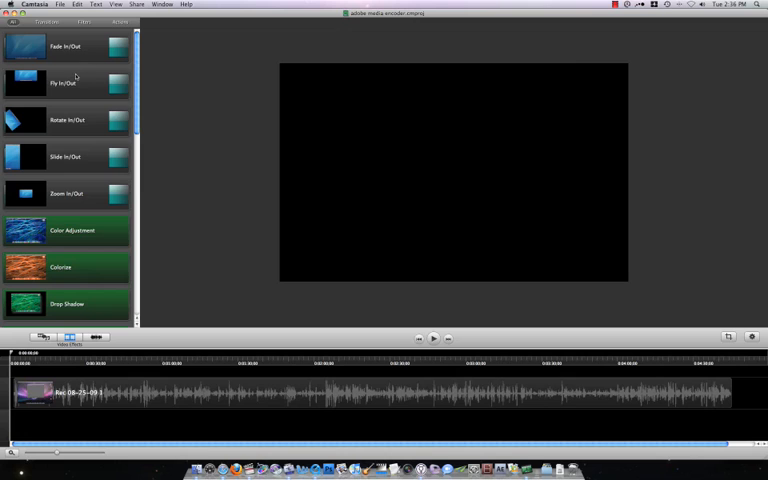
scroll(down, 3)
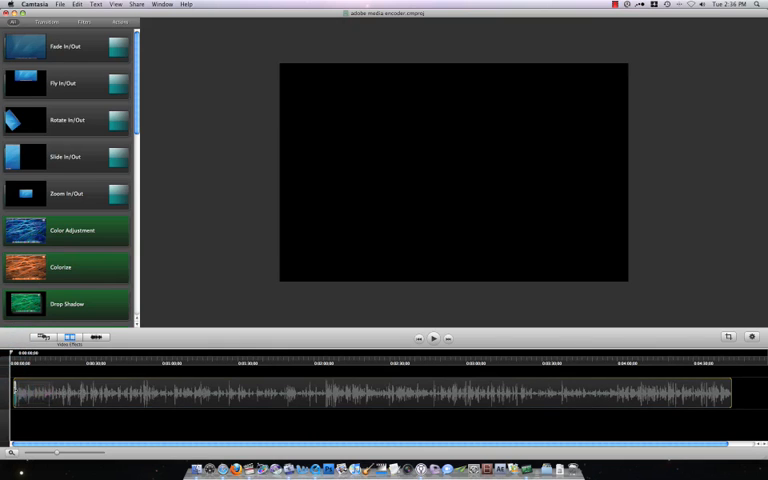
click(432, 336)
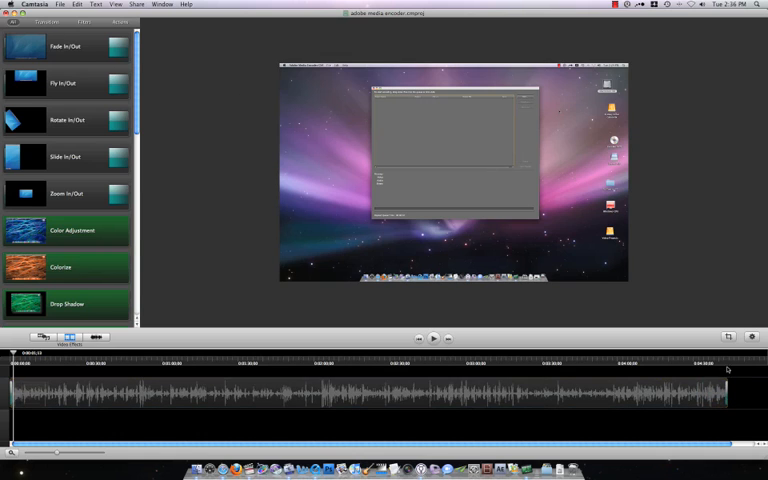
click(432, 338)
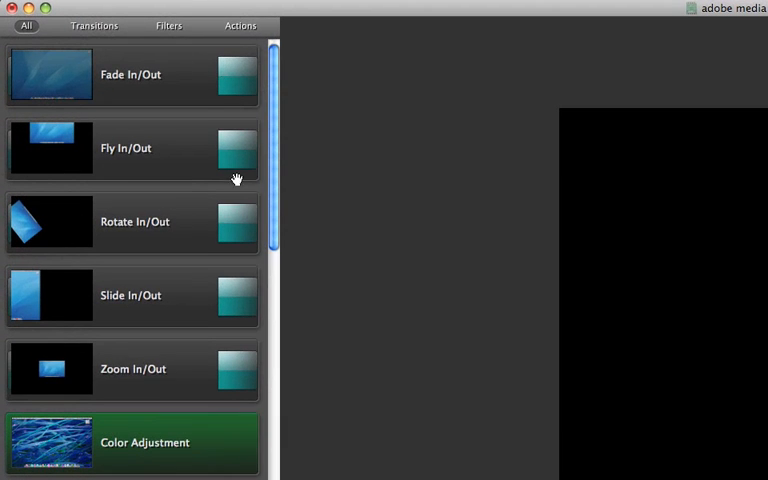
Step: Scroll the library down to the Actions section with Fade In, Fade Out, Restore and SmartFocus
scroll(down, 3)
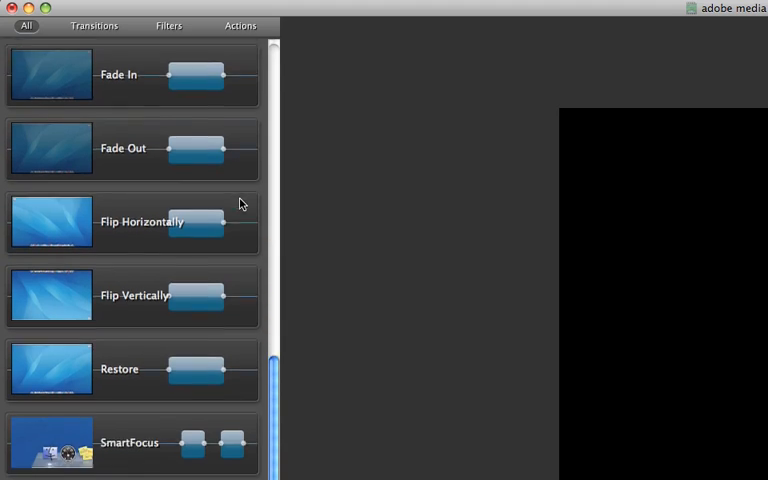
scroll(down, 3)
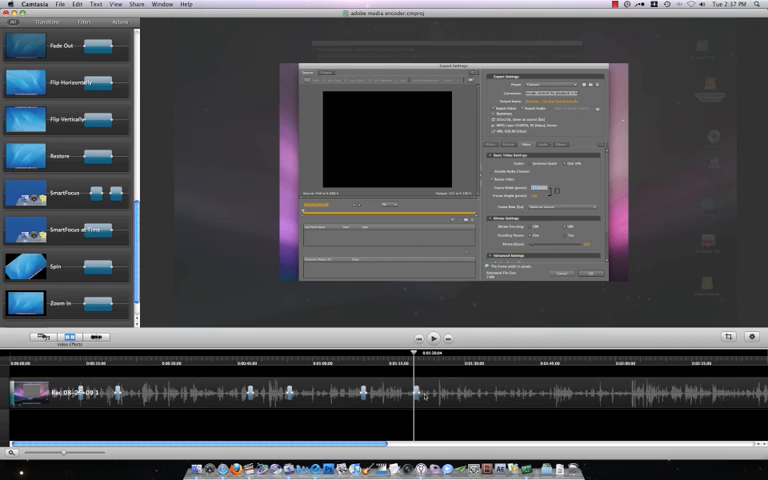
Step: Move playback to a later point in the clip with the zoom actions applied
click(432, 338)
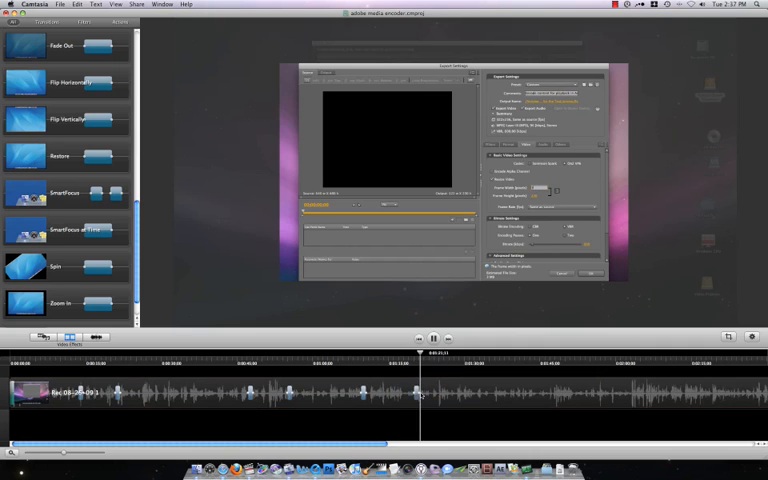